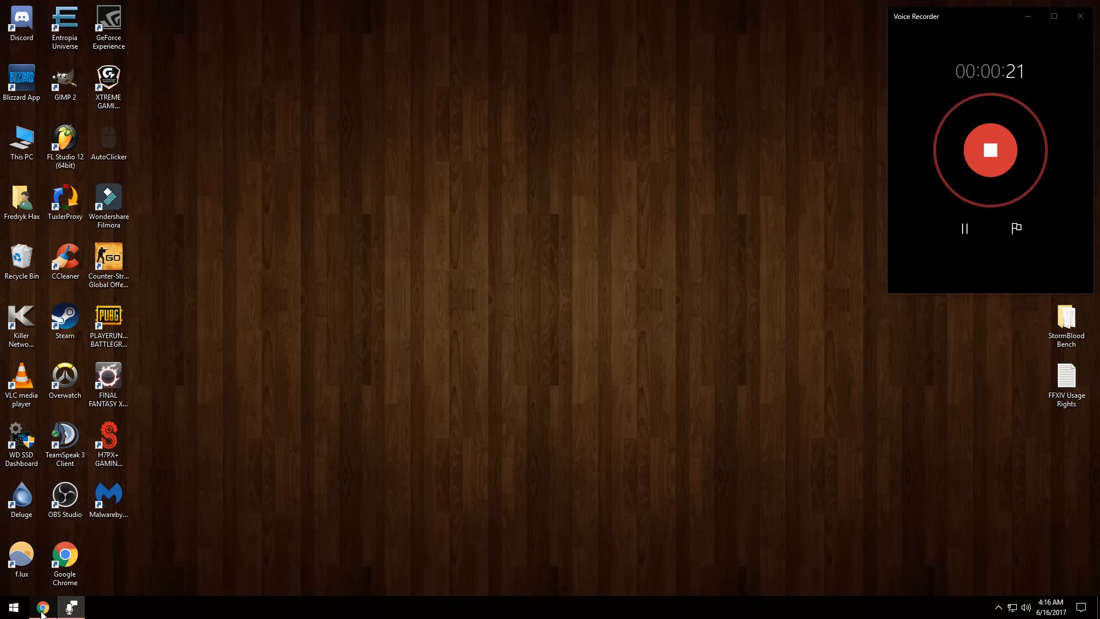
# Switch to Chrome showing the Newegg ASUS VG248QE 144Hz monitor page
pyautogui.click(43, 607)
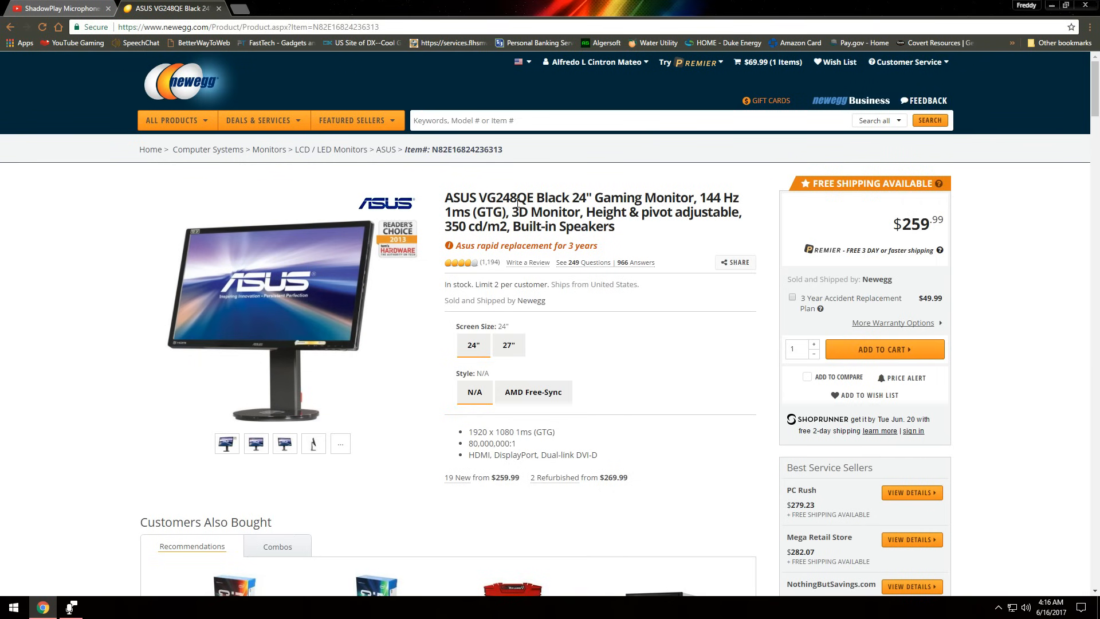
pyautogui.moveTo(407, 225)
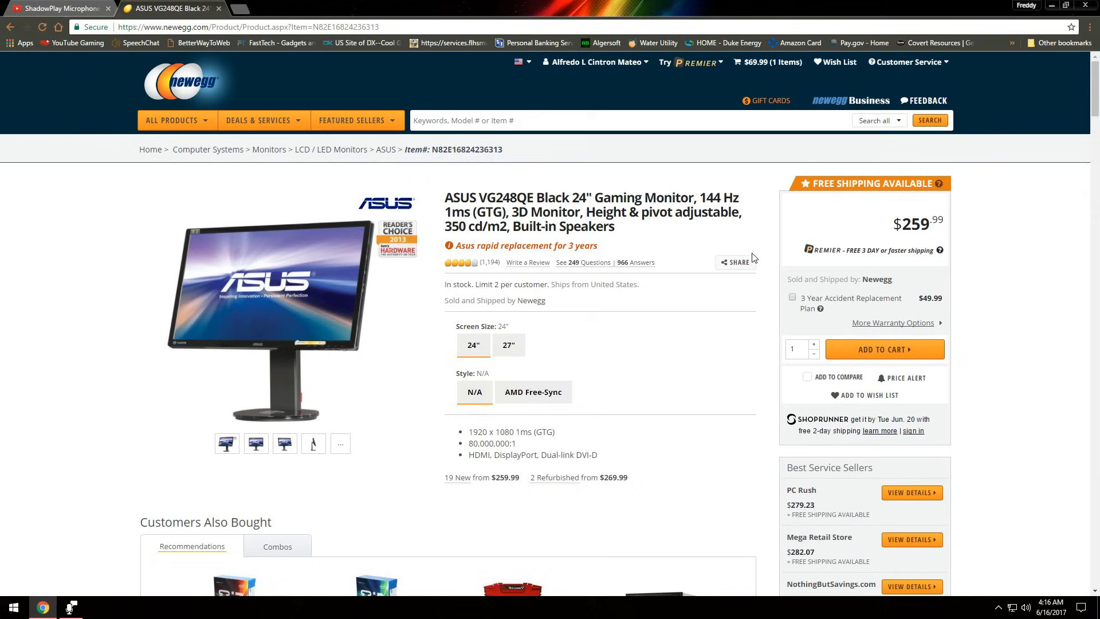
pyautogui.moveTo(376, 290)
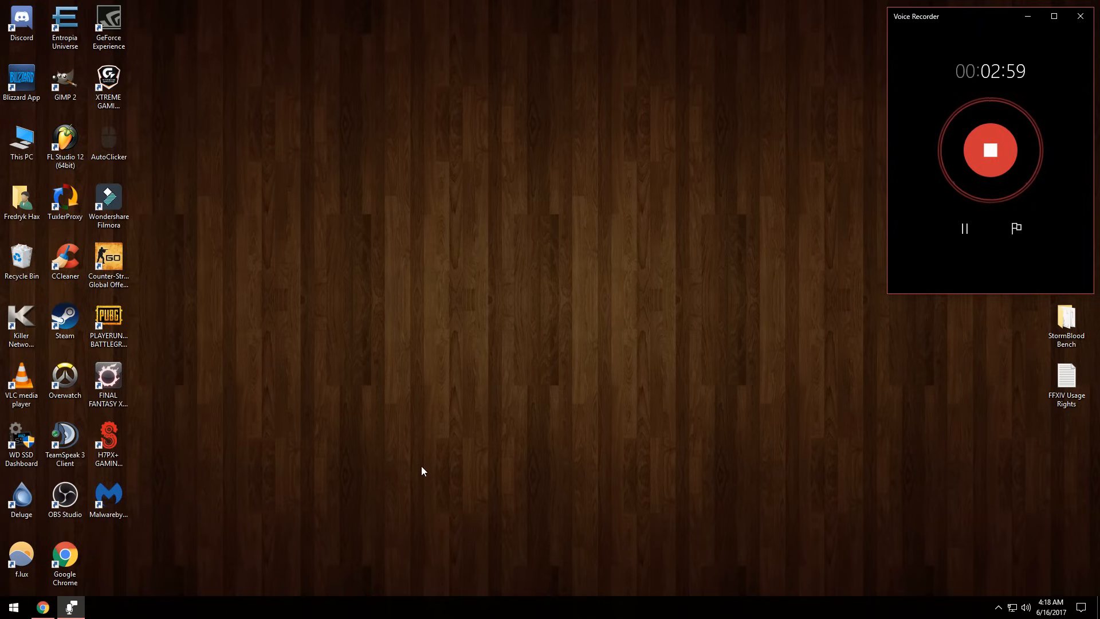
pyautogui.moveTo(704, 503)
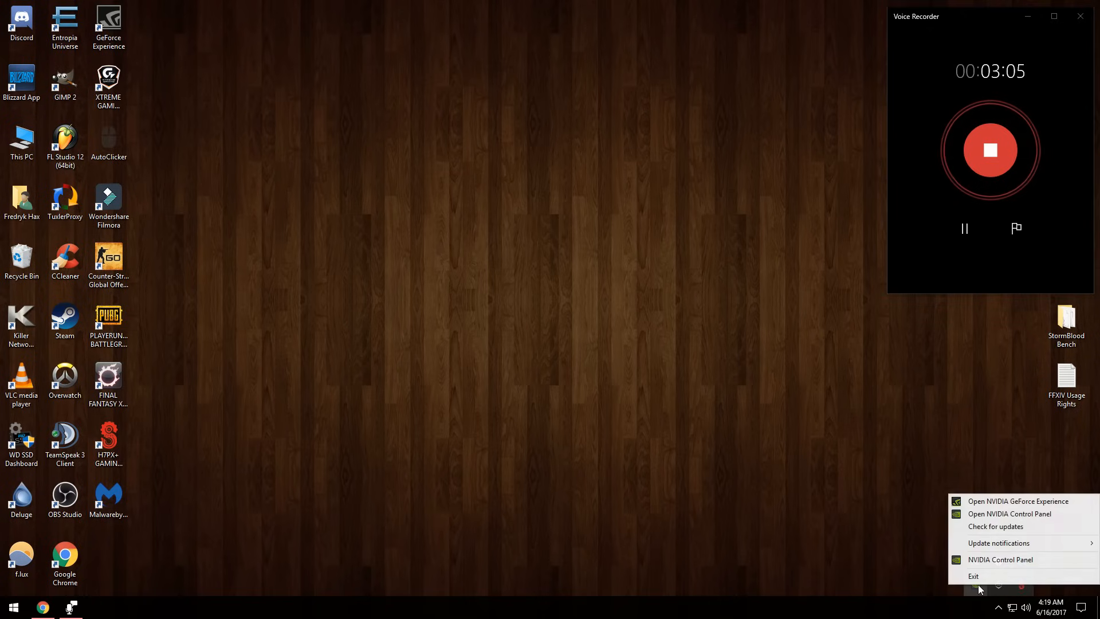
# View the VG248 on the GTX 1080's DisplayPort in NVIDIA Control Panel, then close it
pyautogui.click(676, 499)
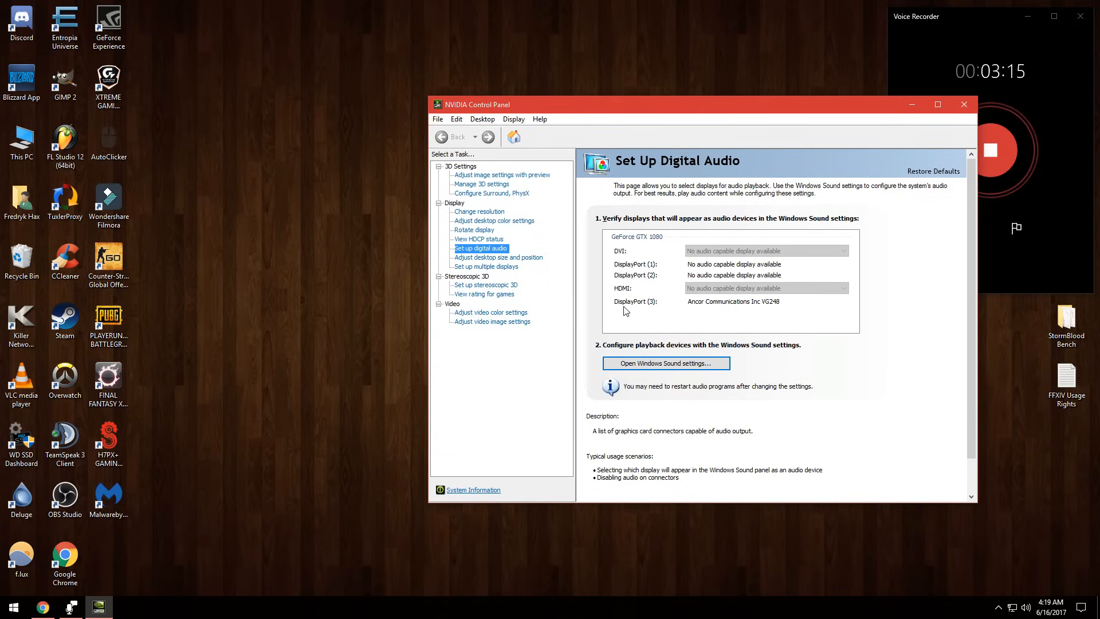
pyautogui.moveTo(701, 309)
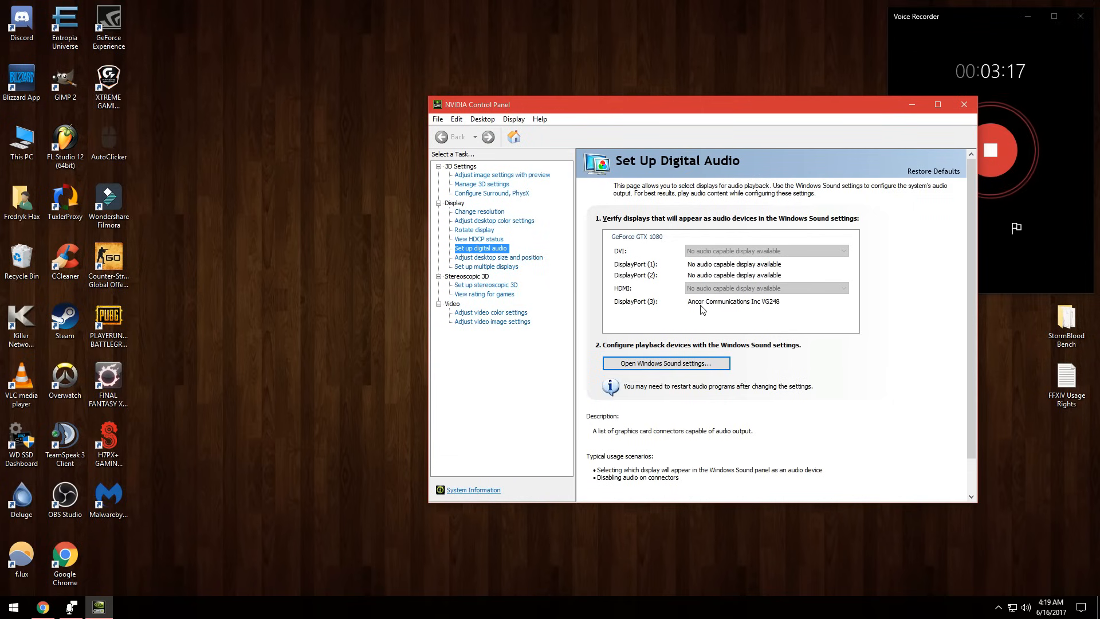
pyautogui.moveTo(765, 309)
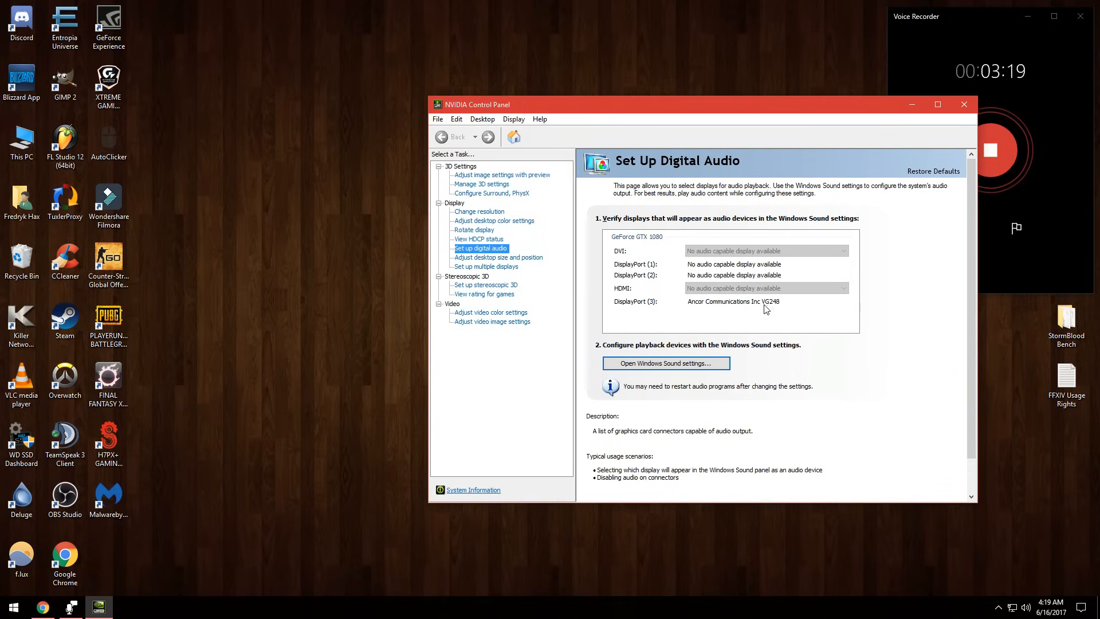
pyautogui.moveTo(738, 311)
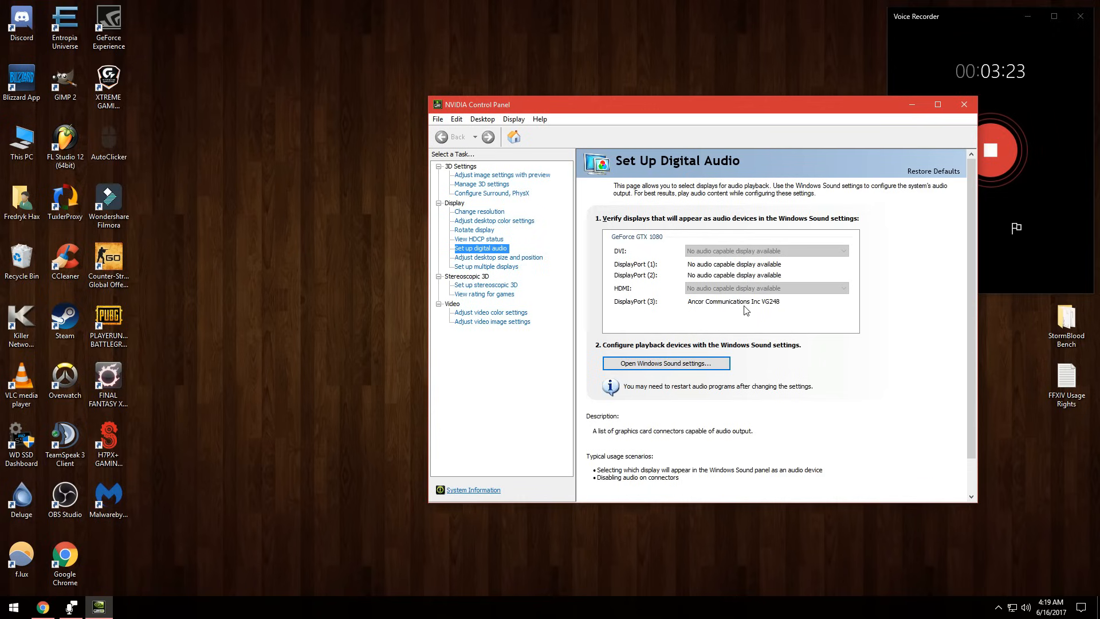
pyautogui.click(964, 104)
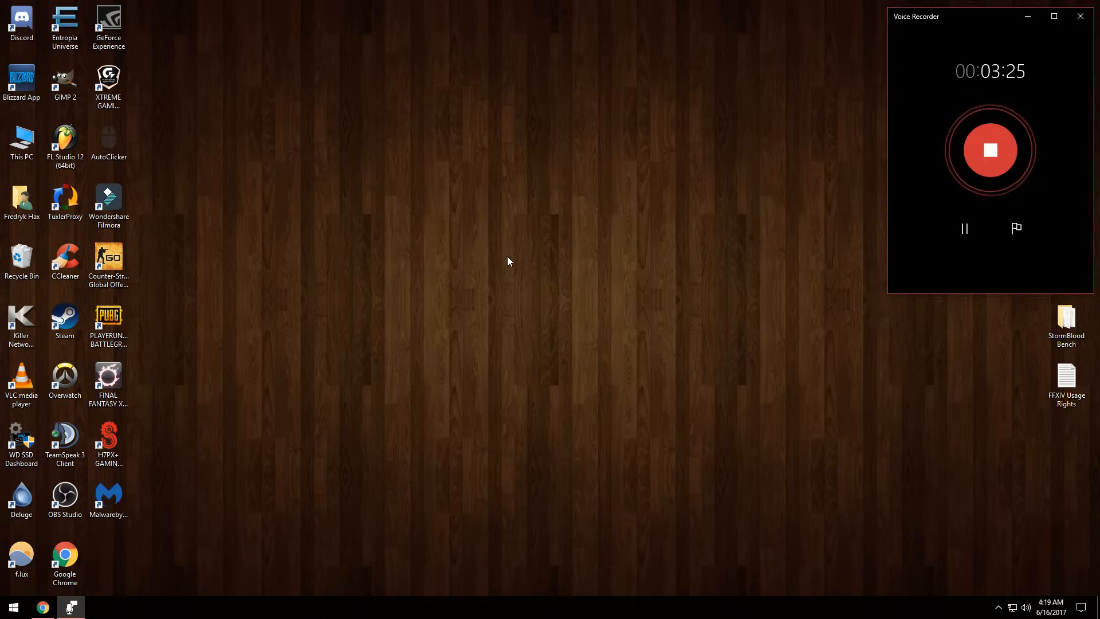
# From the desktop, reach Display settings' advanced page and the GTX 1080 adapter properties
pyautogui.rightClick(509, 262)
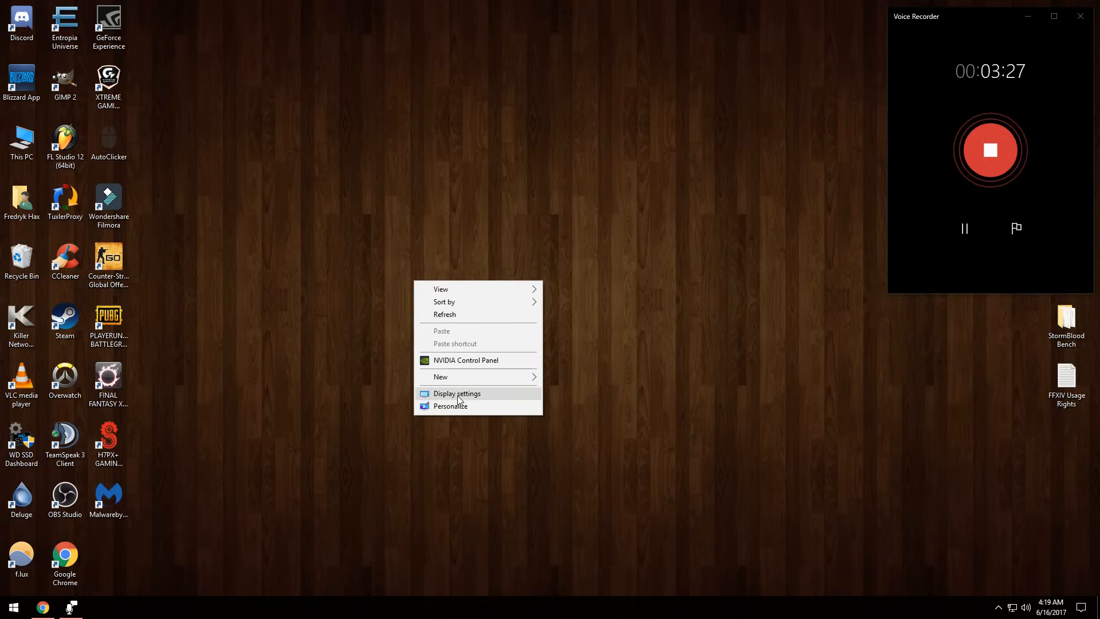
pyautogui.click(457, 393)
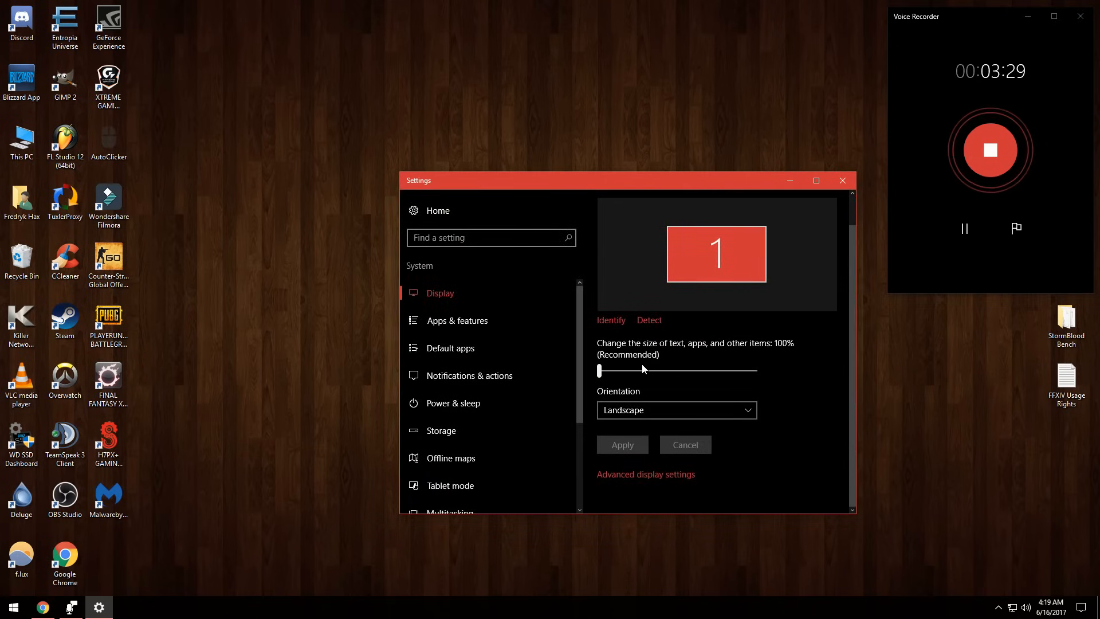
pyautogui.click(647, 475)
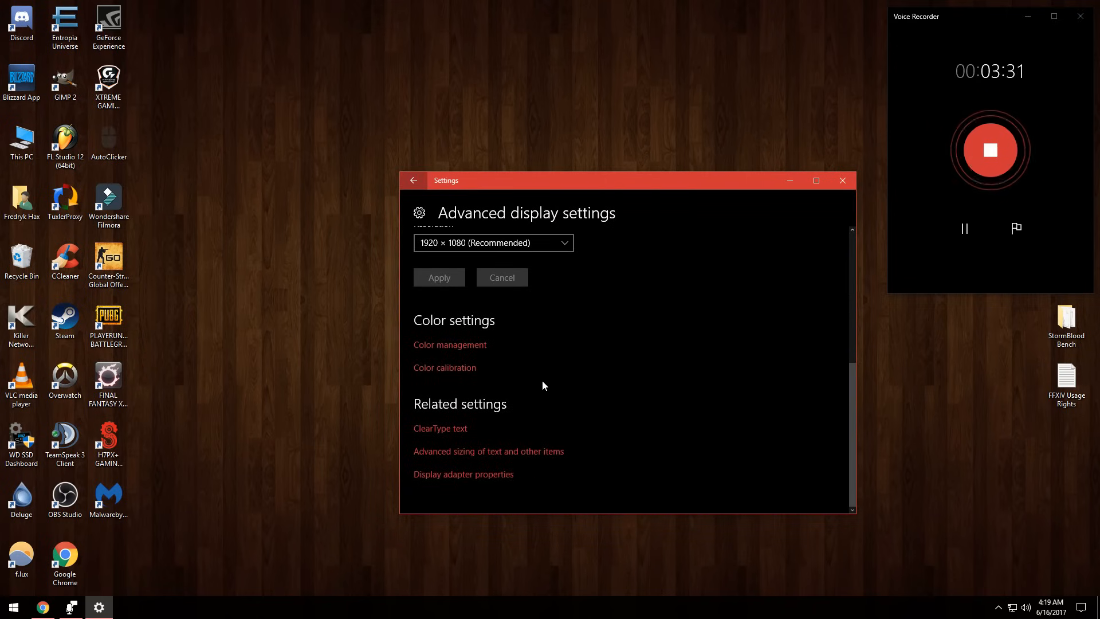
pyautogui.click(463, 475)
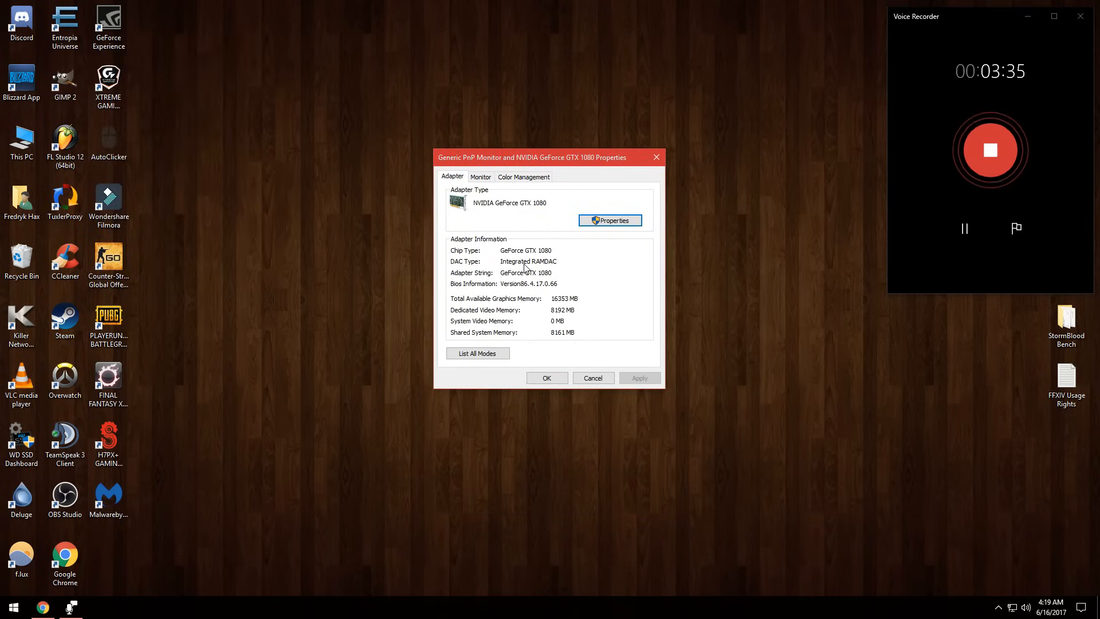
pyautogui.moveTo(510, 214)
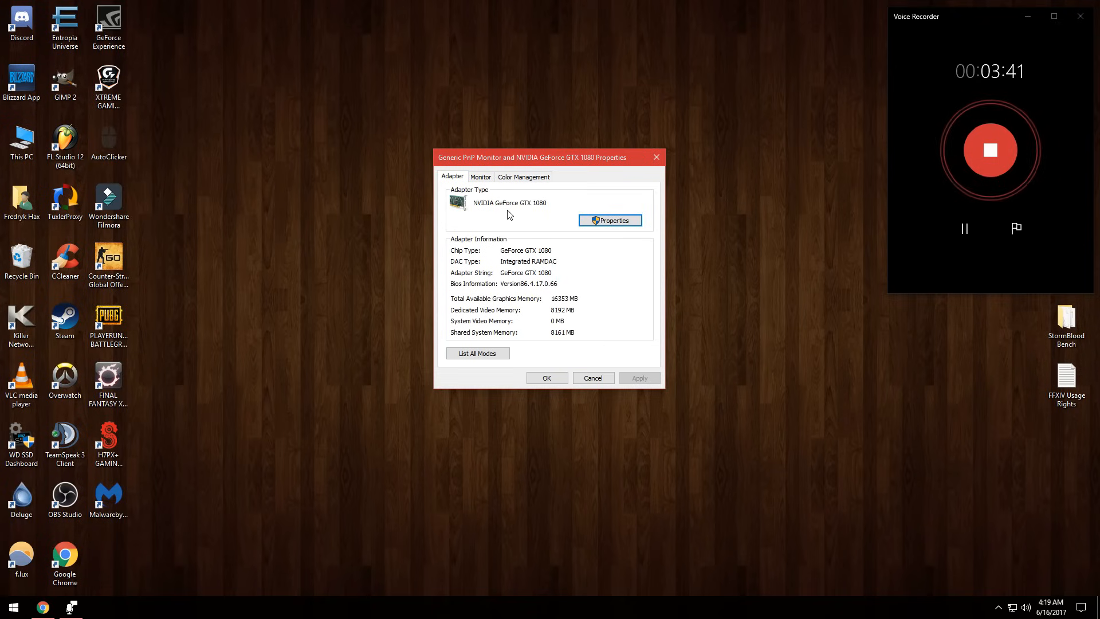
pyautogui.moveTo(590, 301)
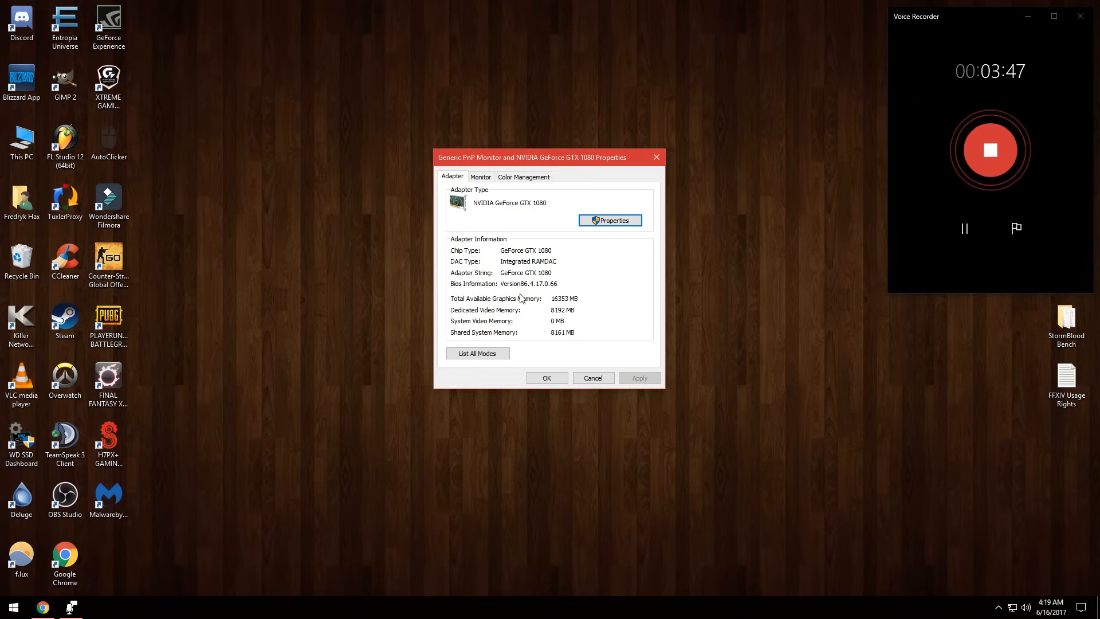
# Show the Generic PnP Monitor's refresh rate set to 144 Hertz
pyautogui.click(482, 176)
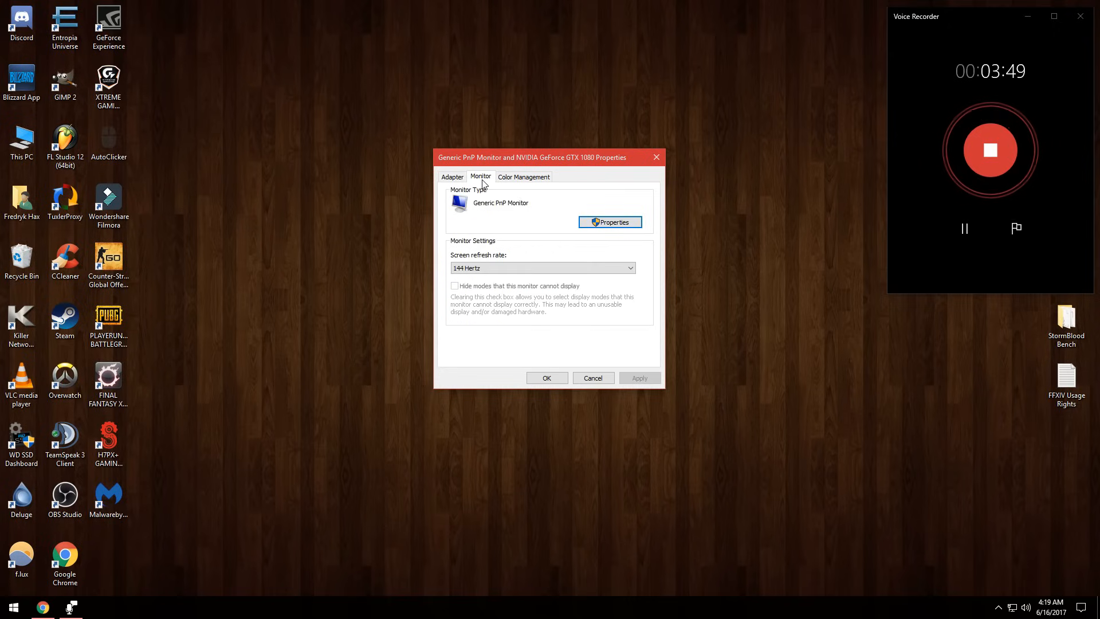